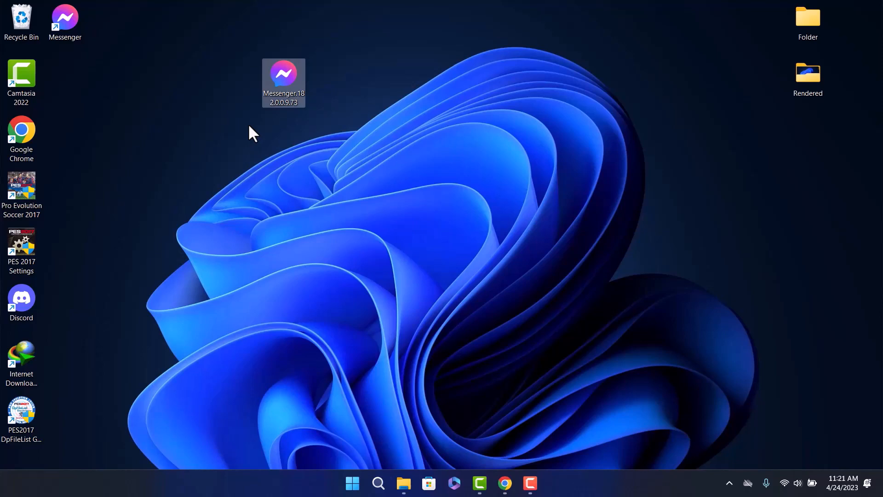
mouse_move(600, 294)
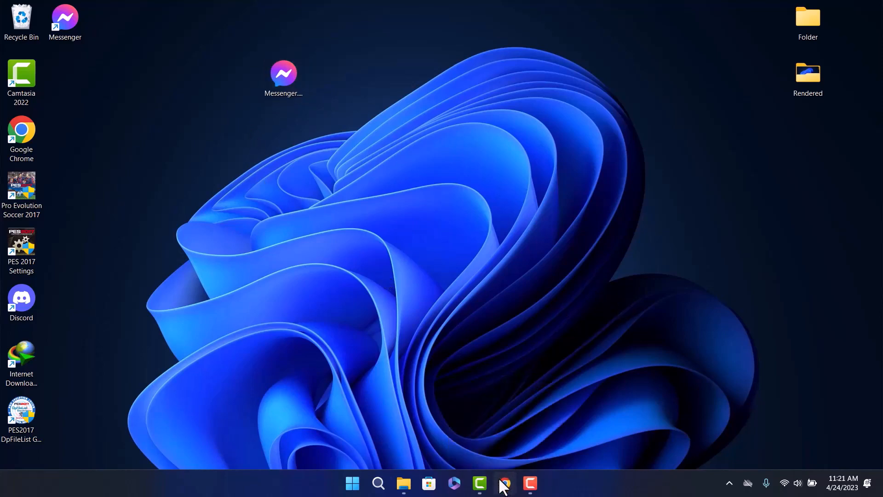
click(501, 483)
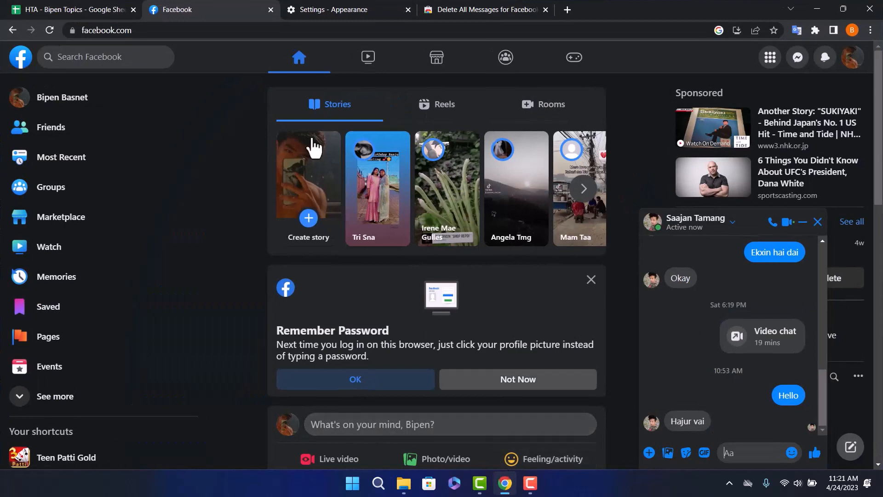
mouse_move(798, 241)
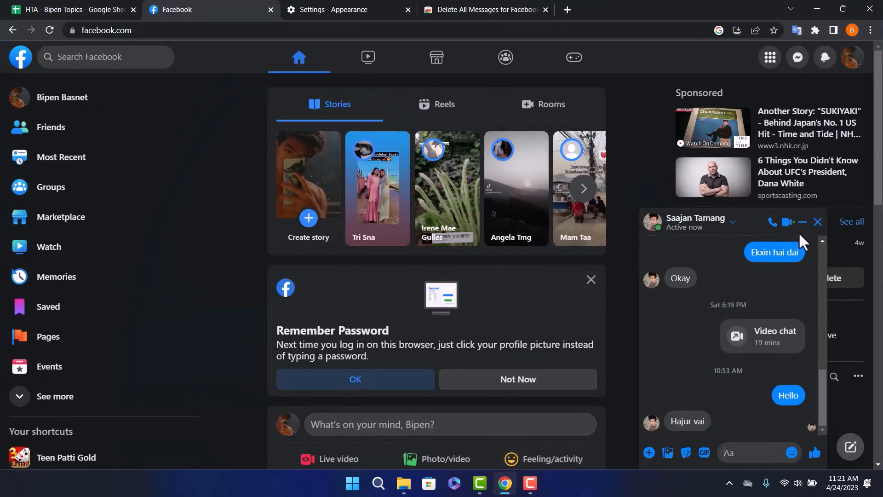
mouse_move(793, 247)
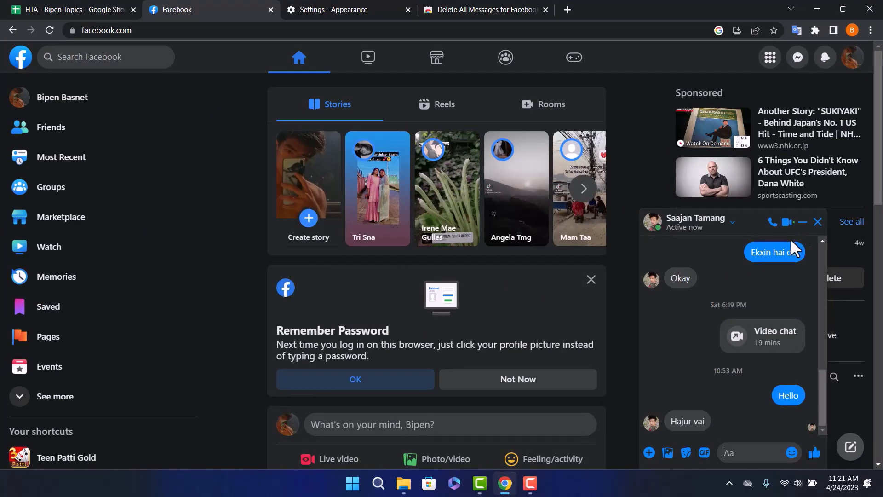
mouse_move(799, 88)
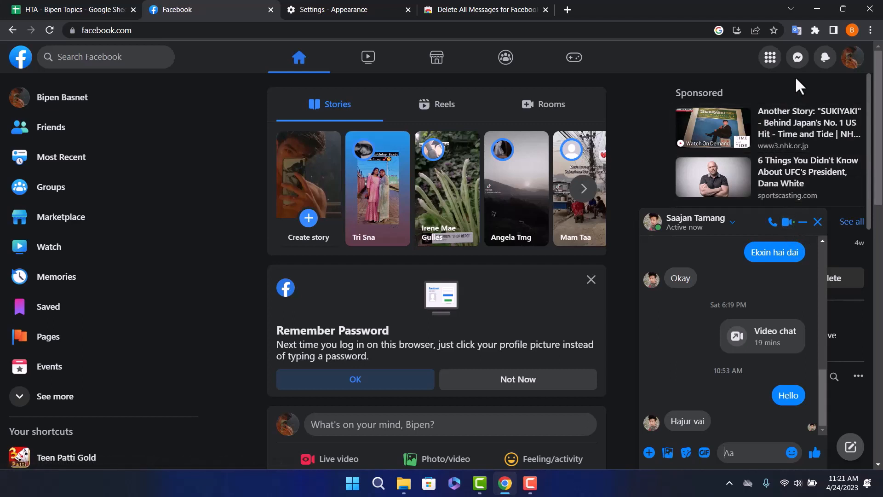
mouse_move(797, 57)
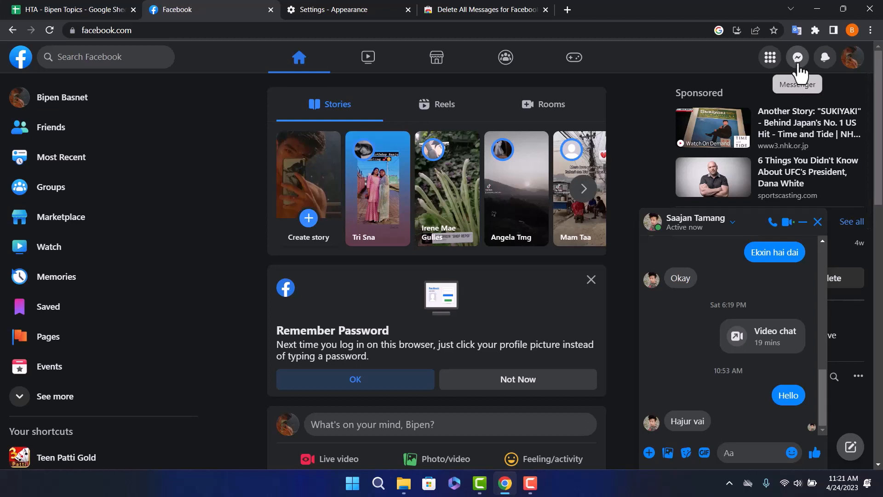
click(797, 57)
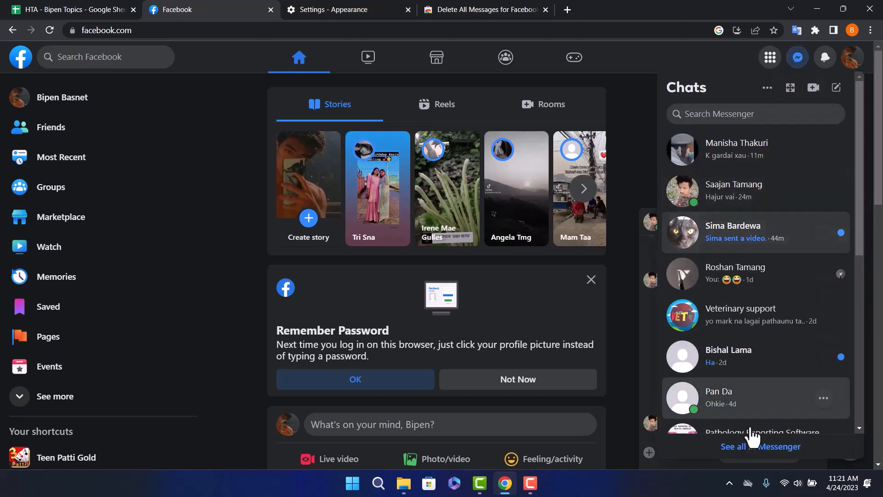
click(733, 191)
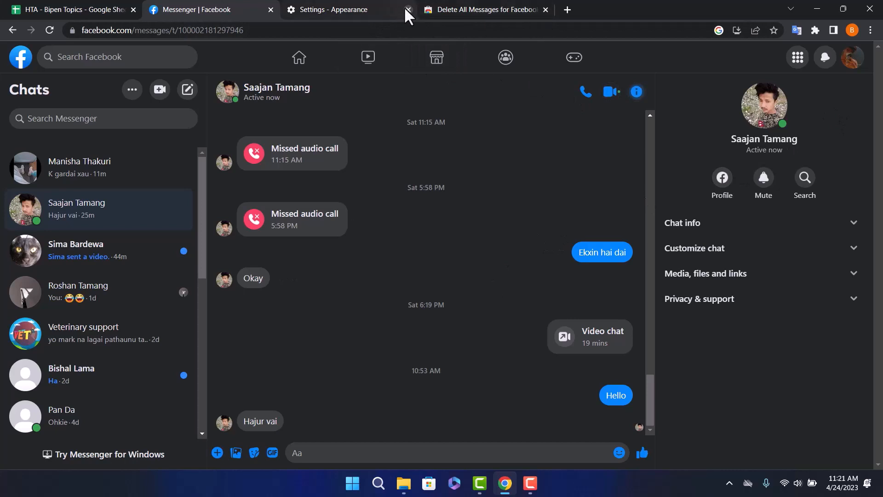
click(405, 10)
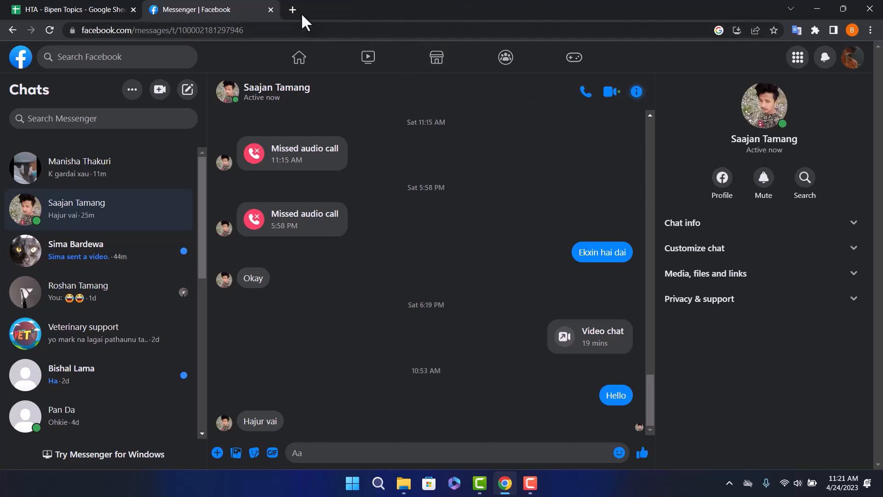
Step: Search Google for 'chrome extension store' in a new tab and open the Chrome Web Store
click(290, 9)
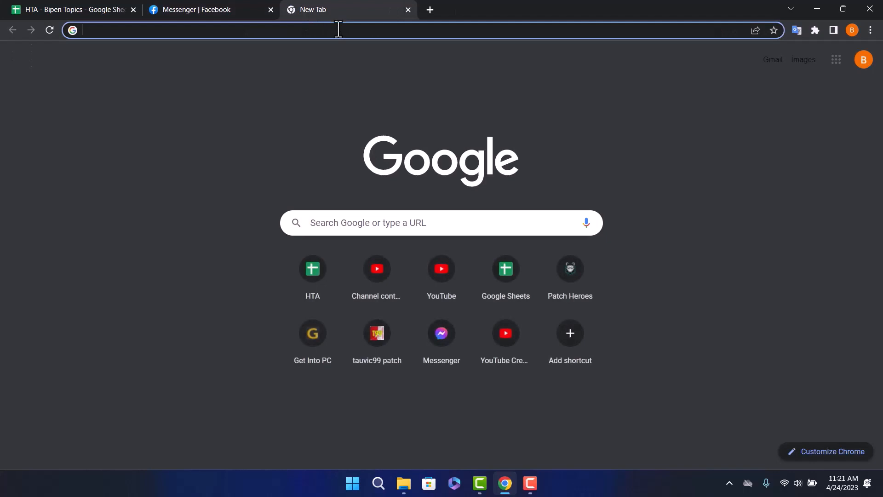
text(c)
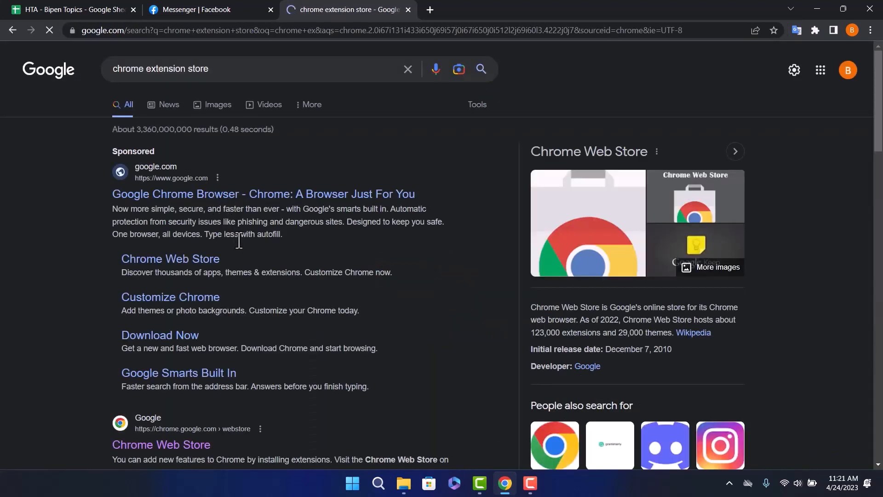
scroll(down, 3)
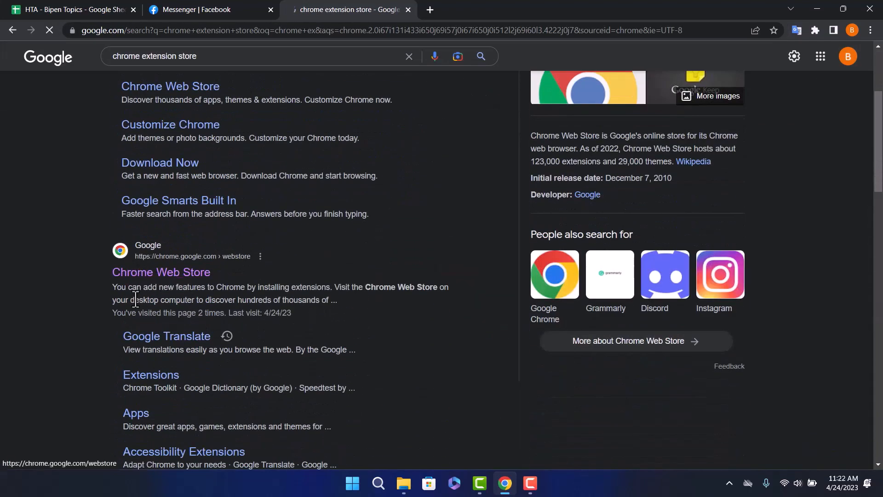
click(162, 272)
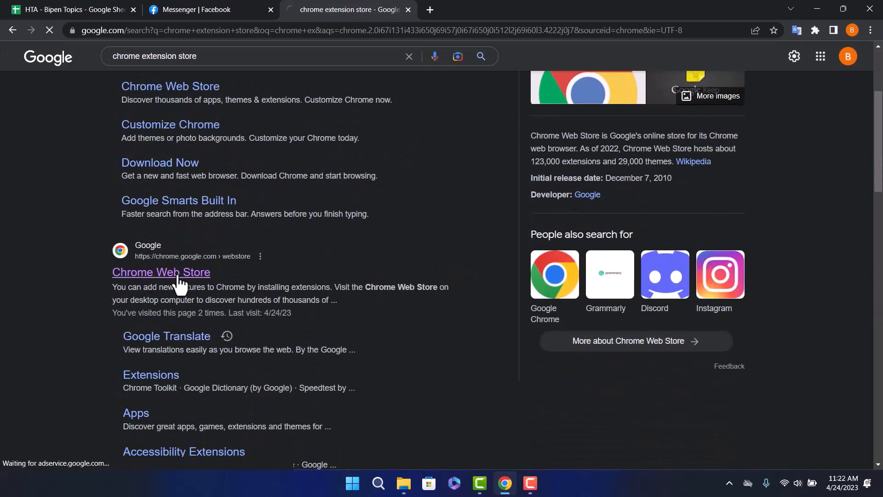
click(161, 273)
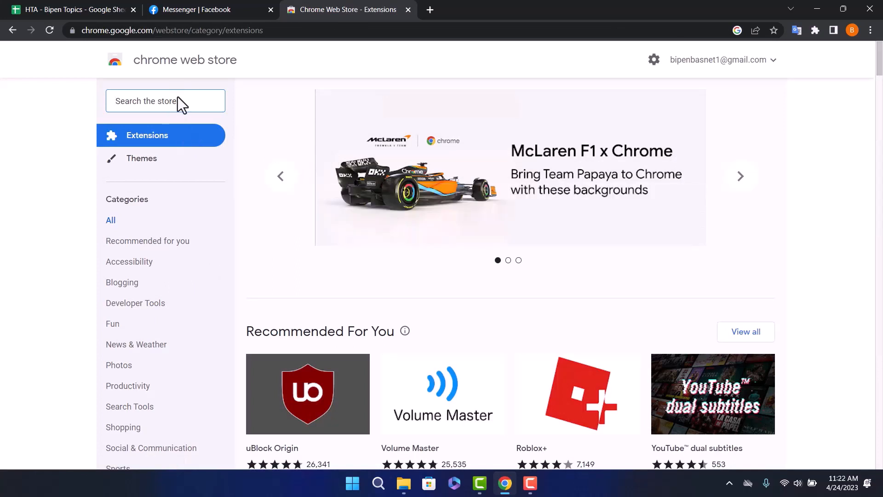
Step: Search the store for 'delete all' and open the Delete All Messages for Facebook™ listing
text(d)
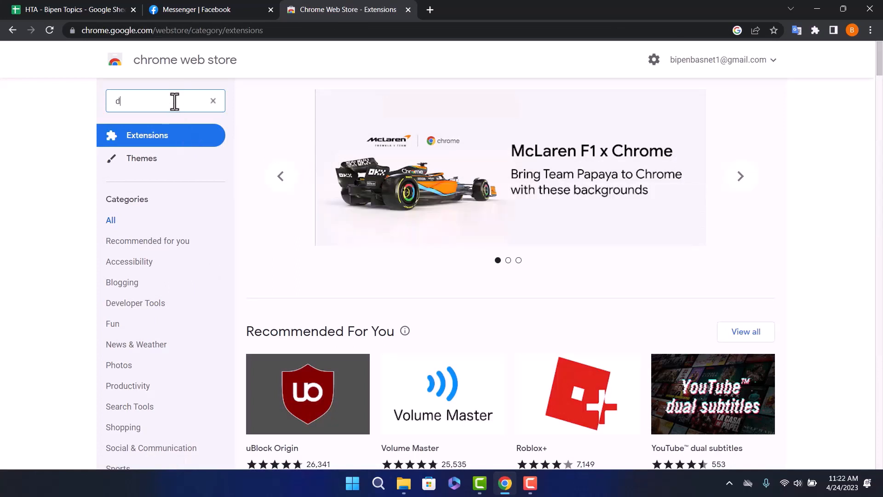
text(lete all chat)
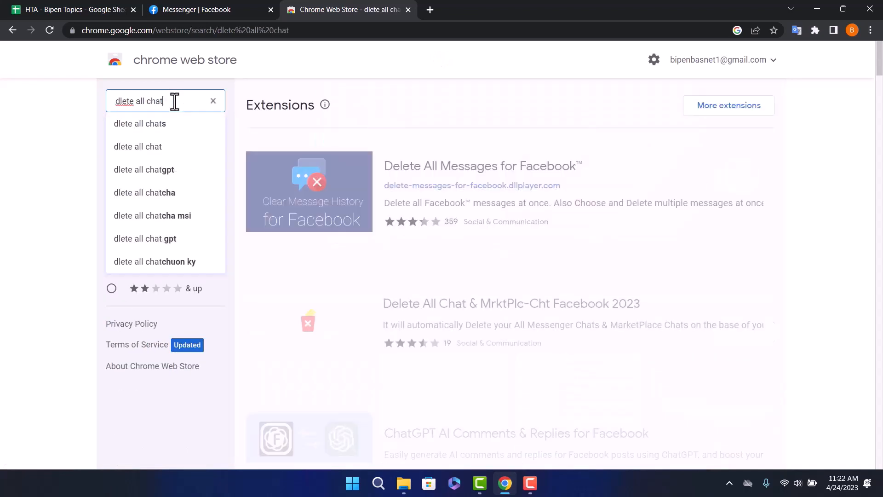
mouse_move(306, 207)
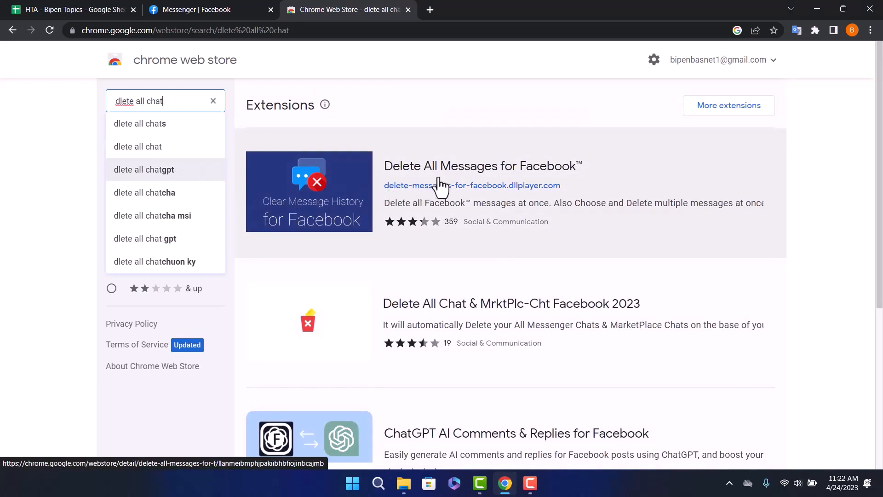
click(482, 166)
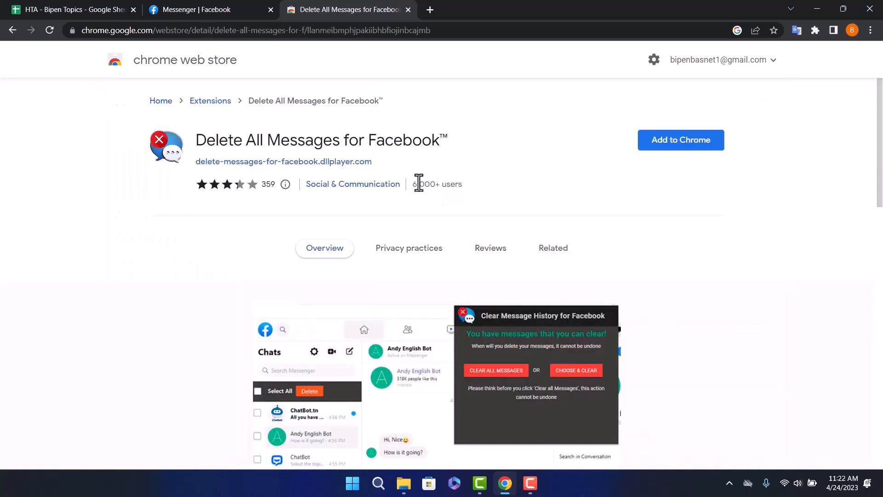
mouse_move(505, 188)
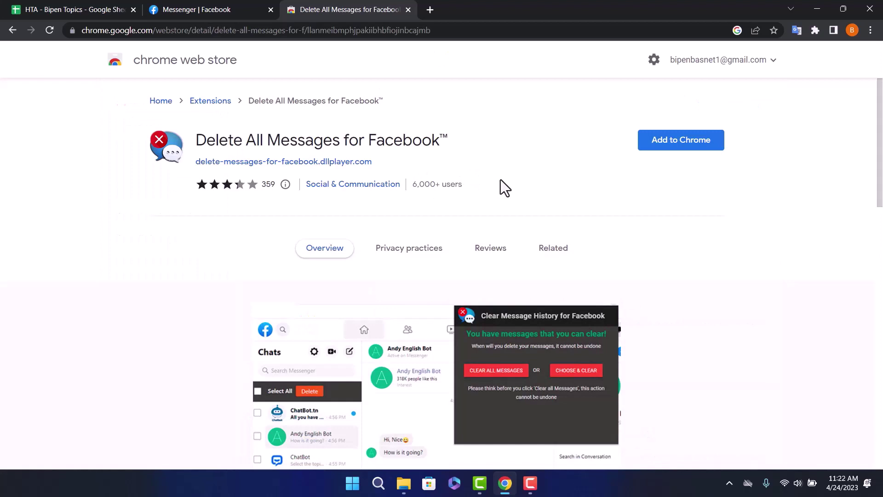
mouse_move(681, 152)
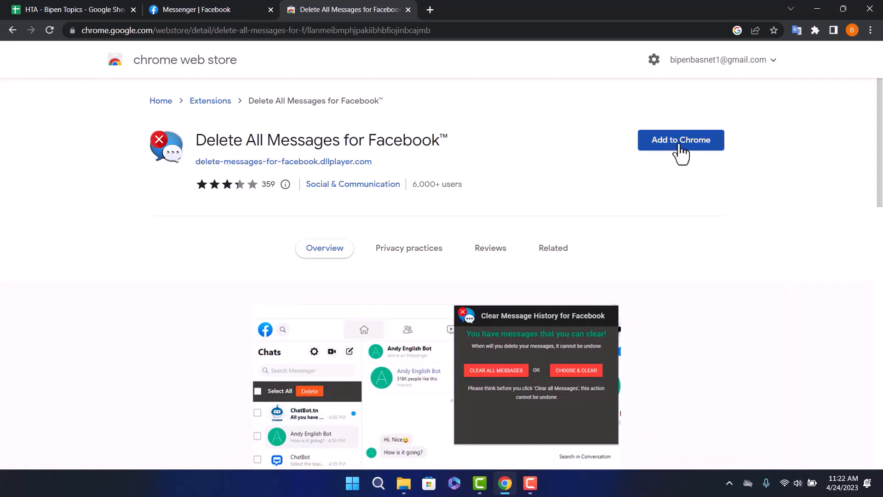
Step: Choose Add to Chrome for Delete All Messages for Facebook™
click(681, 140)
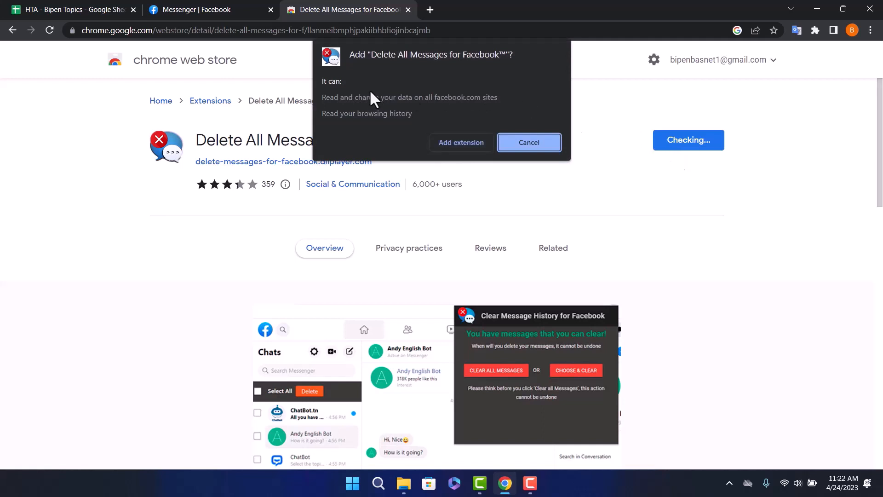
mouse_move(493, 87)
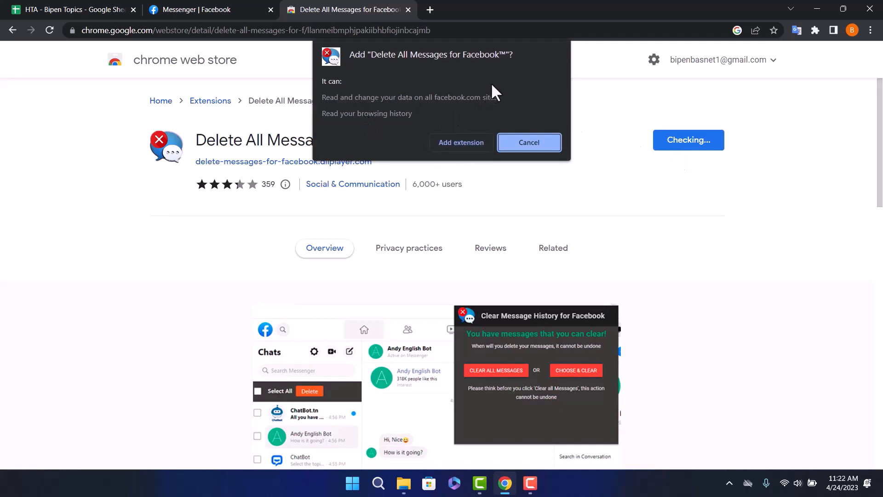
mouse_move(473, 136)
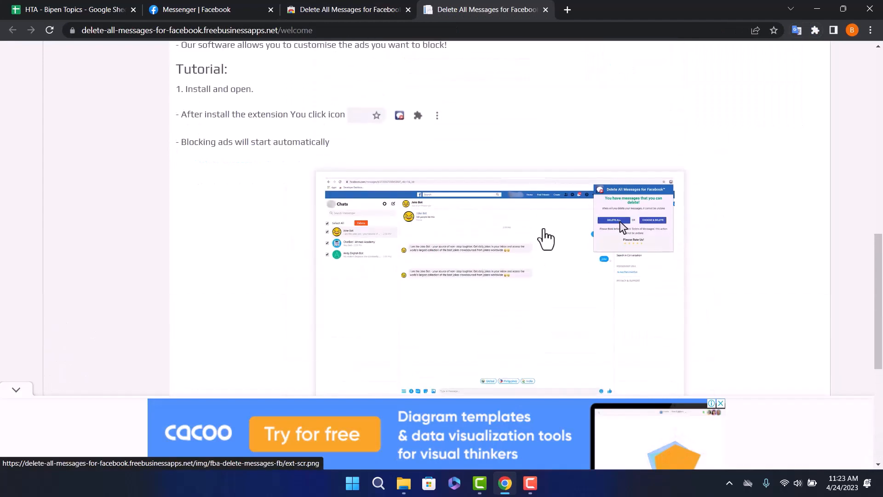
scroll(down, 3)
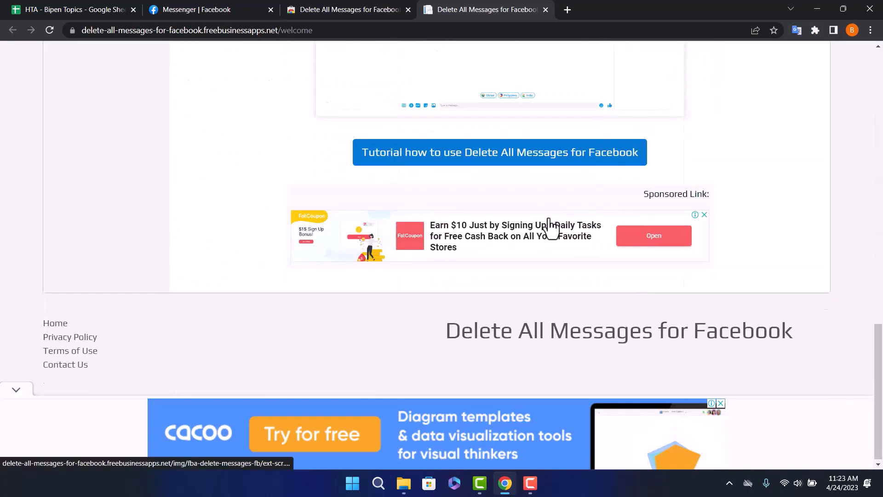
scroll(up, 3)
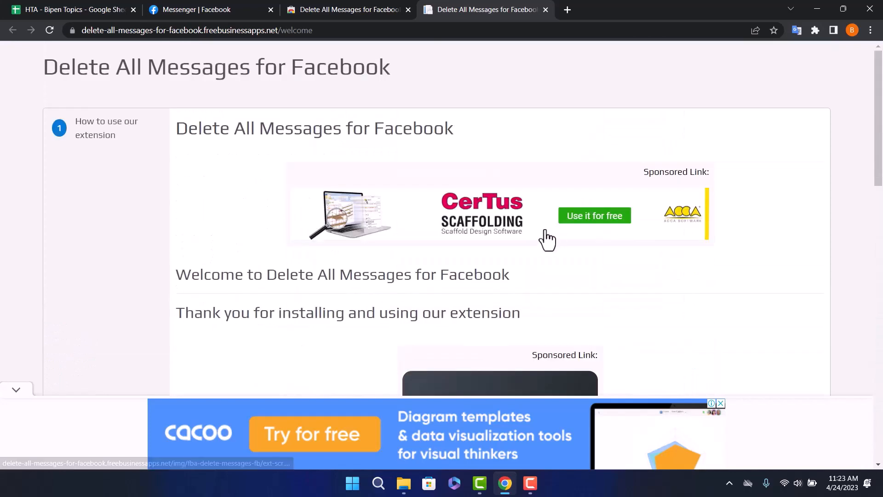
mouse_move(212, 10)
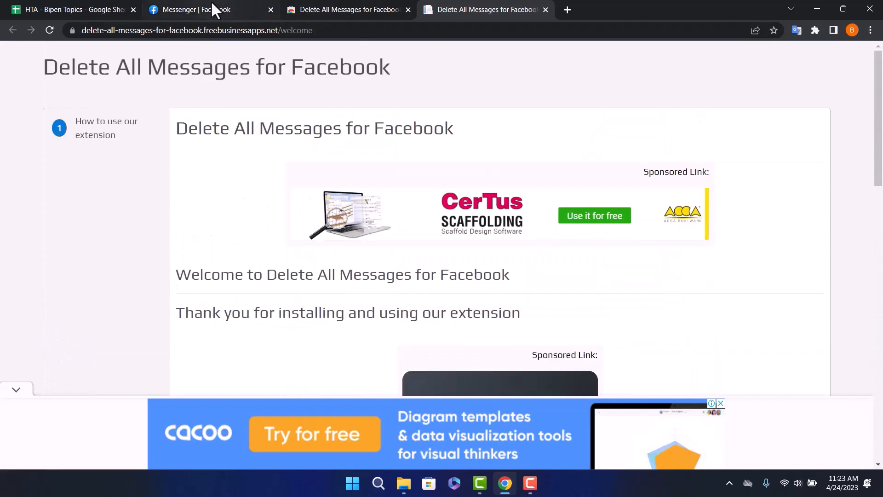
Step: Run Delete All Messages for Facebook™ from the Extensions menu on the Messenger tab
click(205, 10)
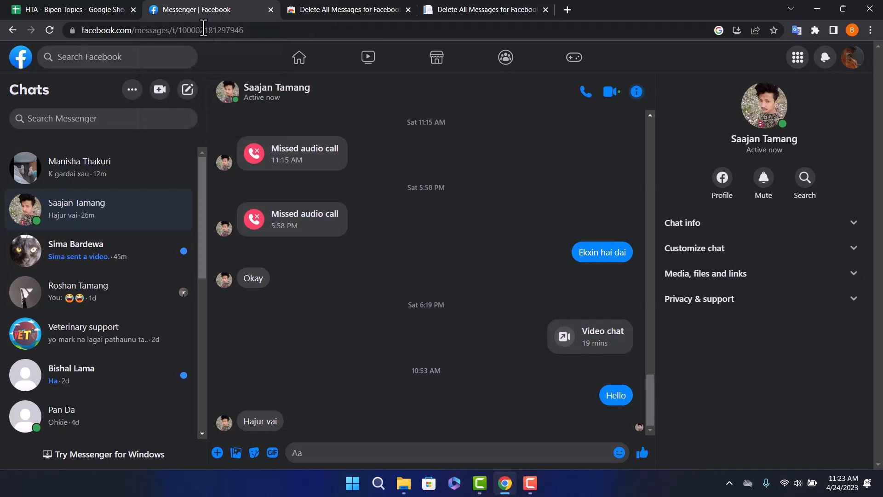
mouse_move(816, 31)
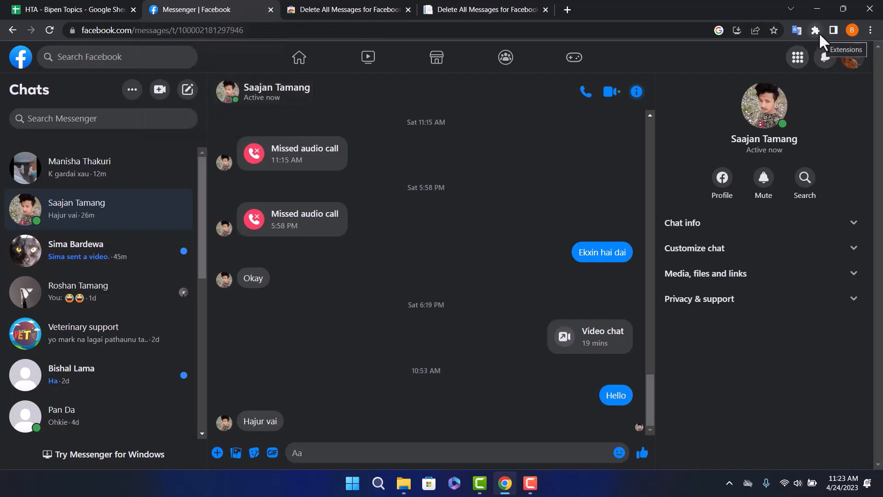
mouse_move(822, 41)
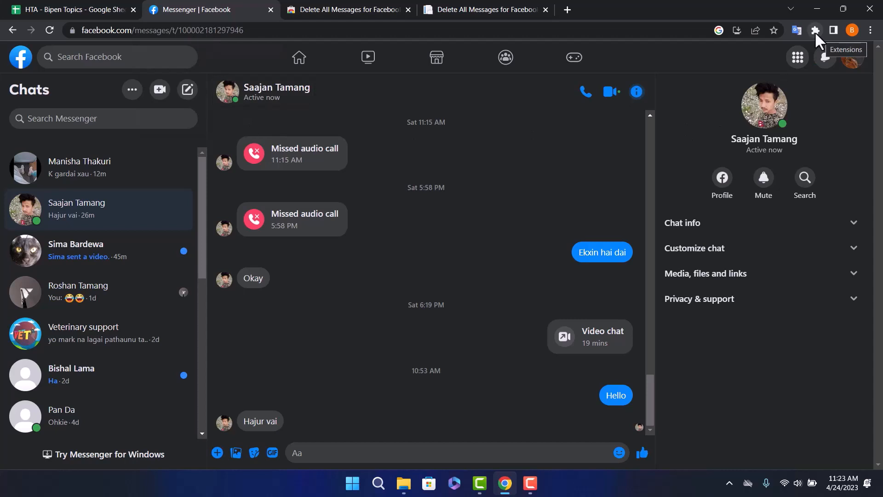
click(815, 30)
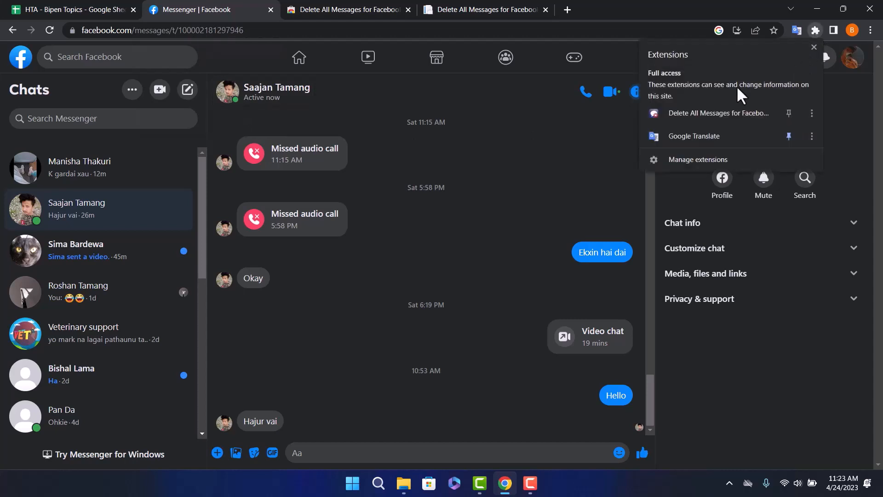
mouse_move(726, 117)
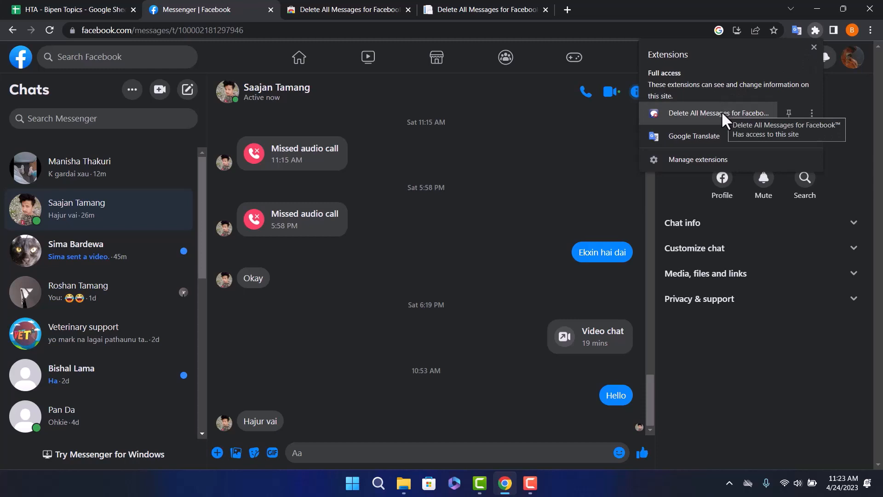
click(719, 113)
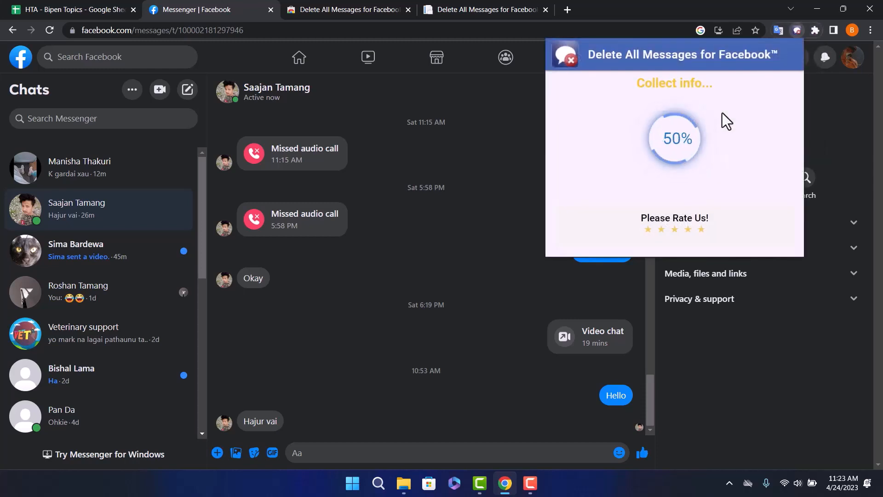